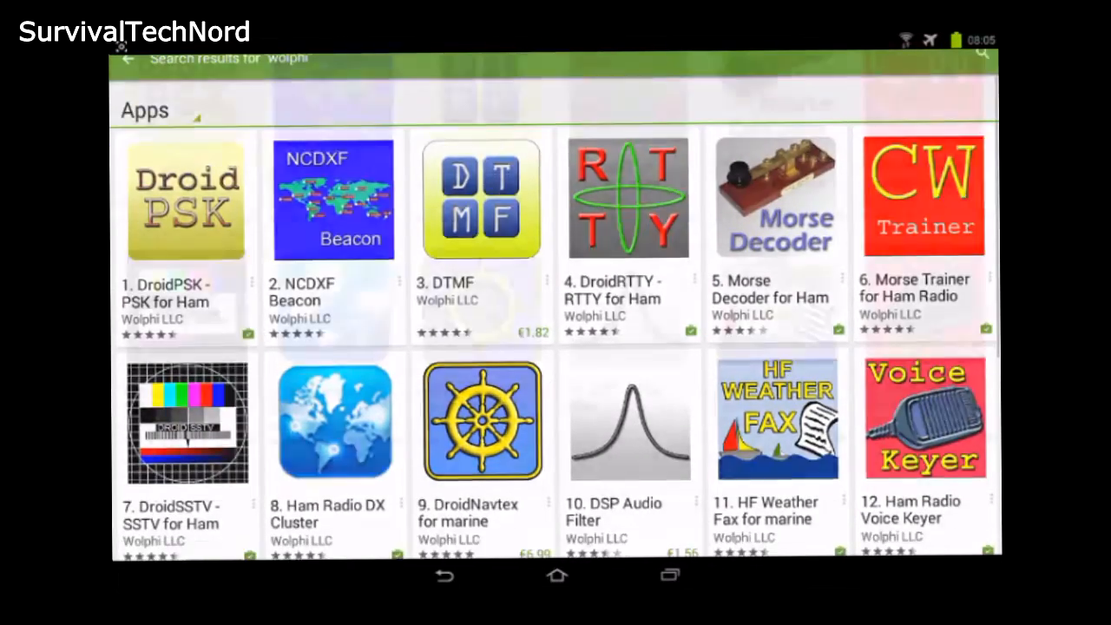
Select the DroidPSK - PSK for Ham Radio tile among Wolphi's apps to reach its store page.
scroll("down", 3)
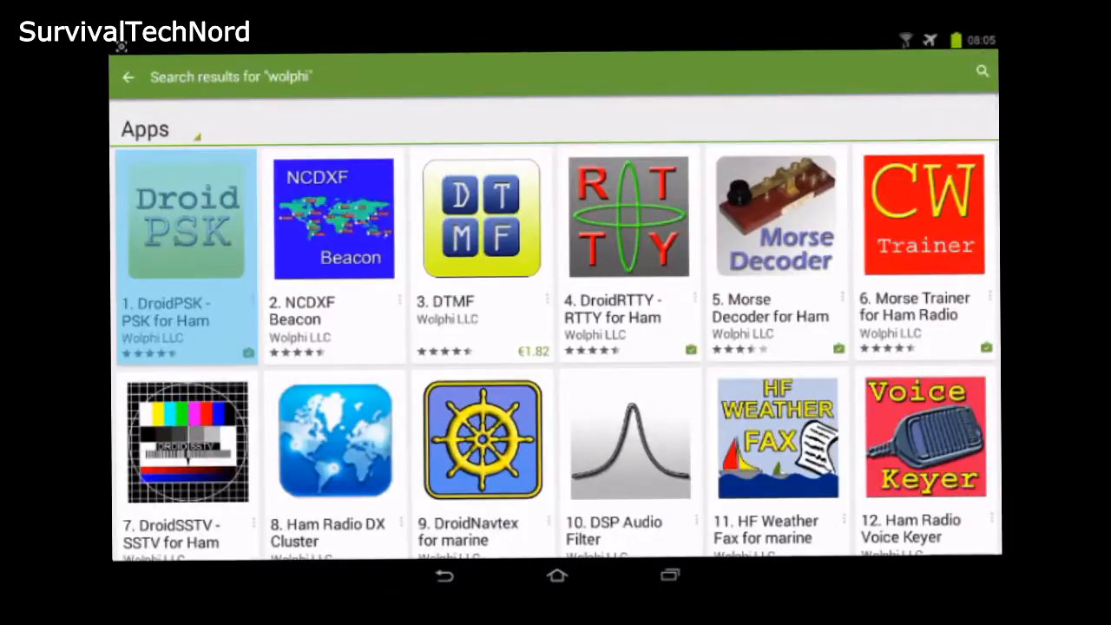
left_click(184, 217)
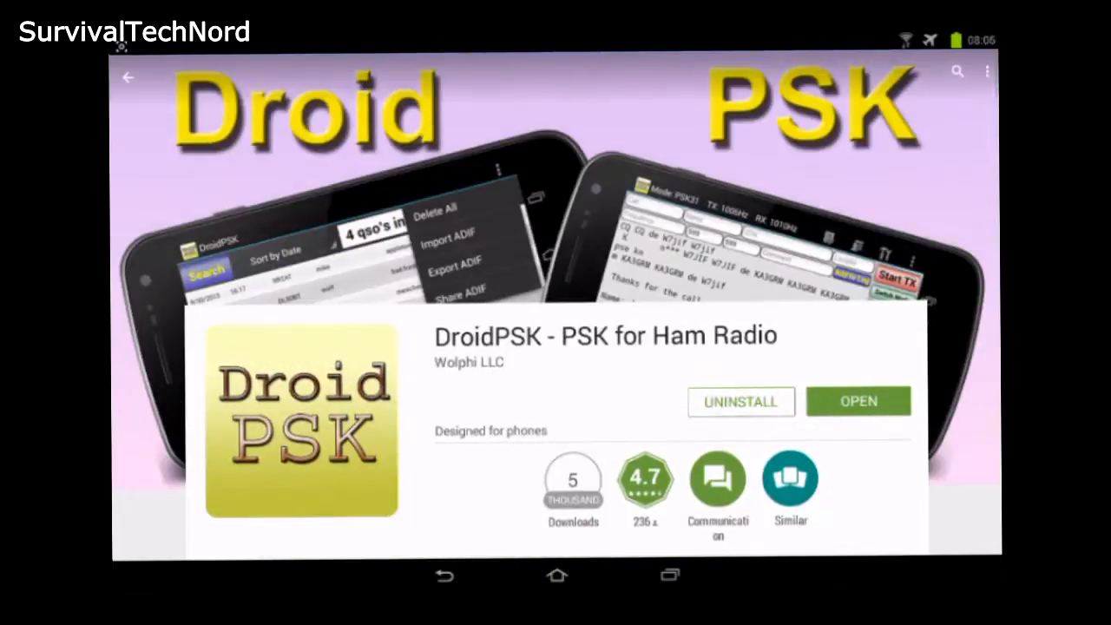
left_click(129, 77)
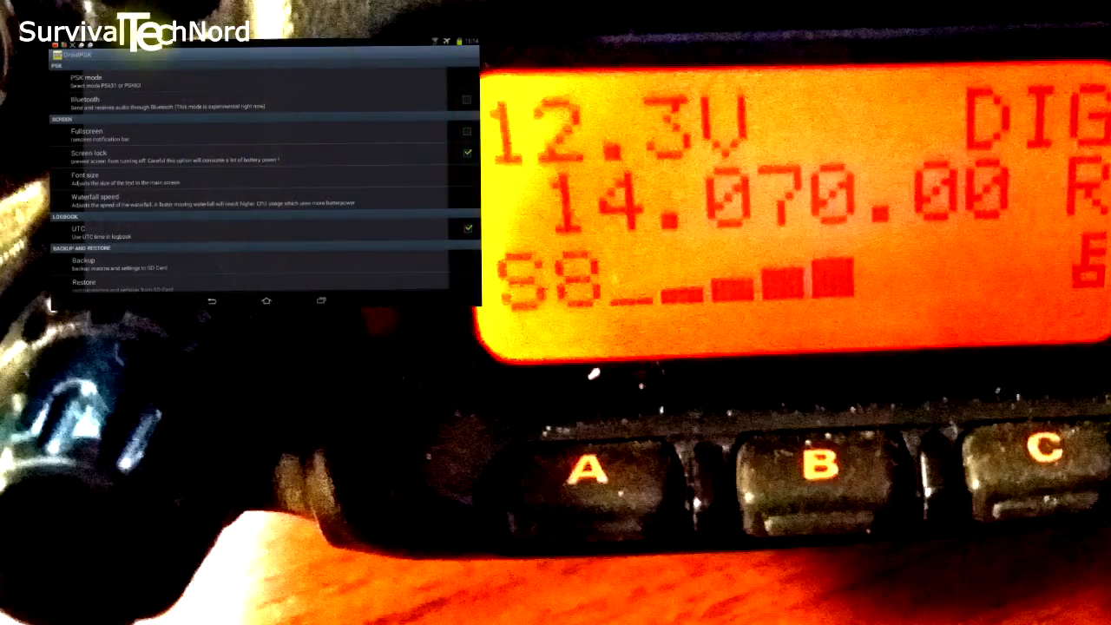
Reveal the PSK mode chooser listing PSK31 and PSK63 from the settings.
left_click(87, 81)
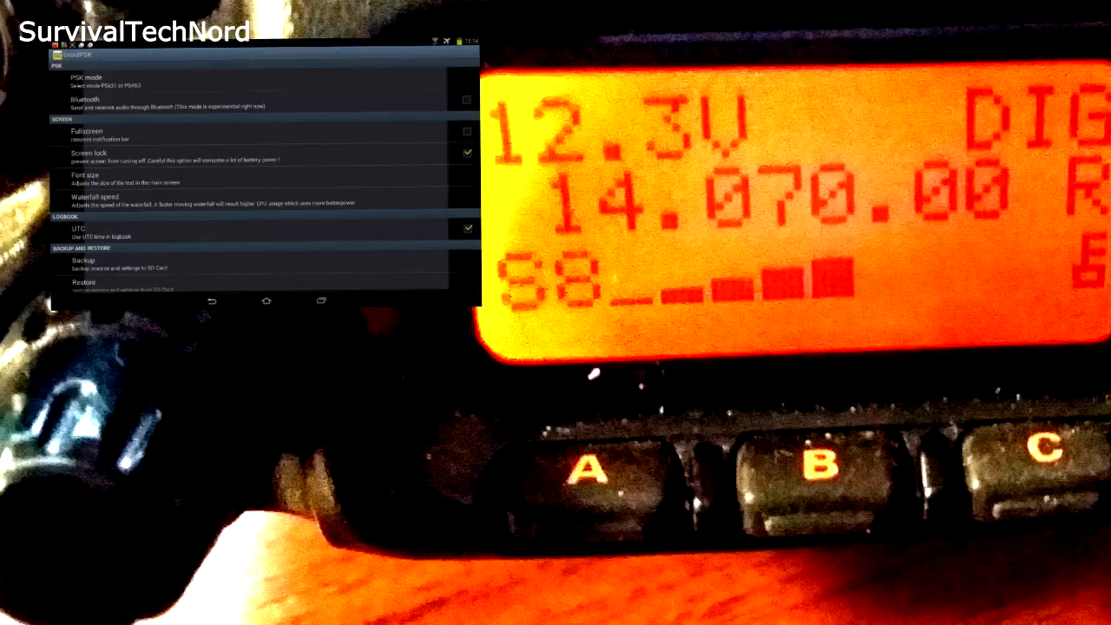
left_click(87, 82)
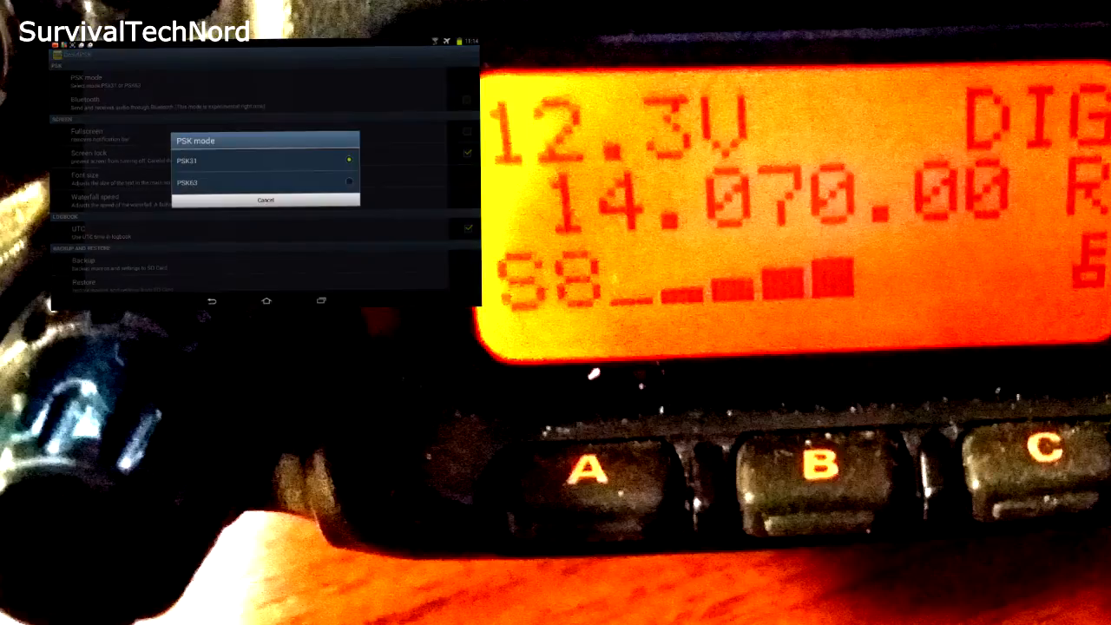